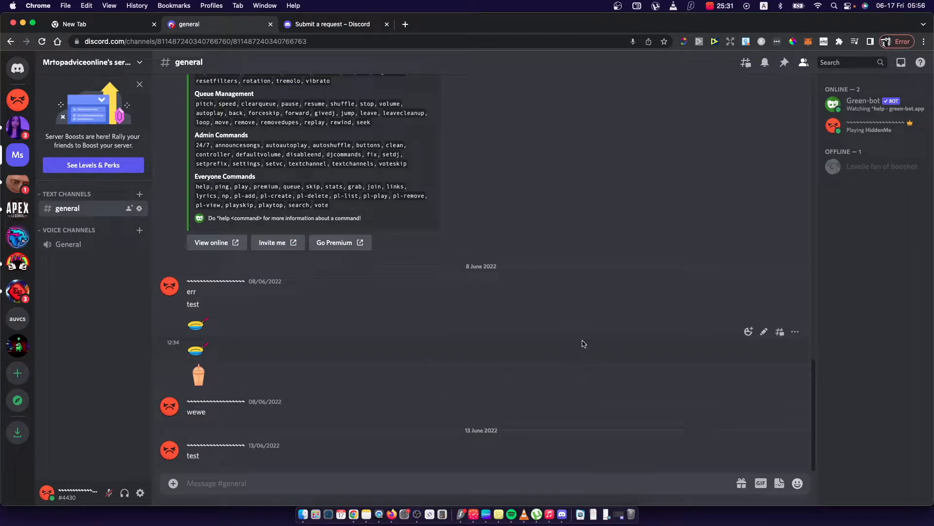
pyautogui.moveTo(599, 344)
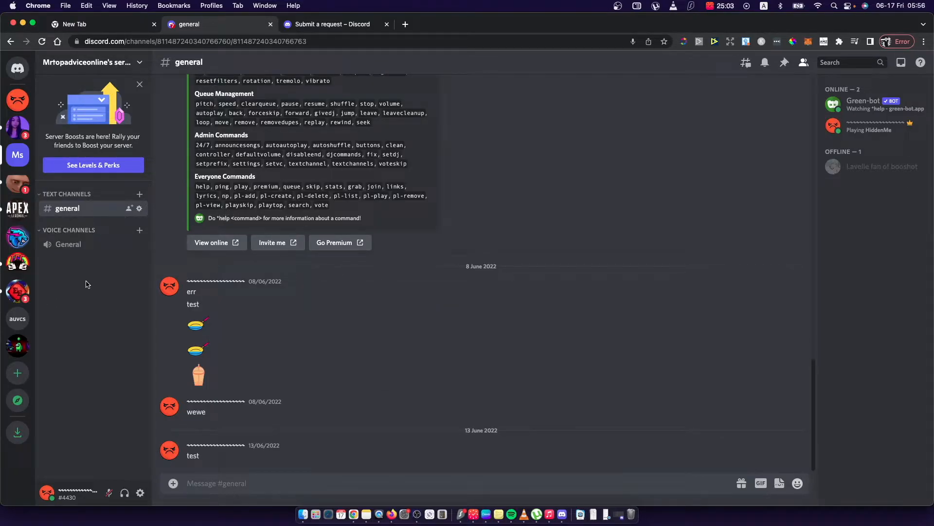
pyautogui.moveTo(140, 493)
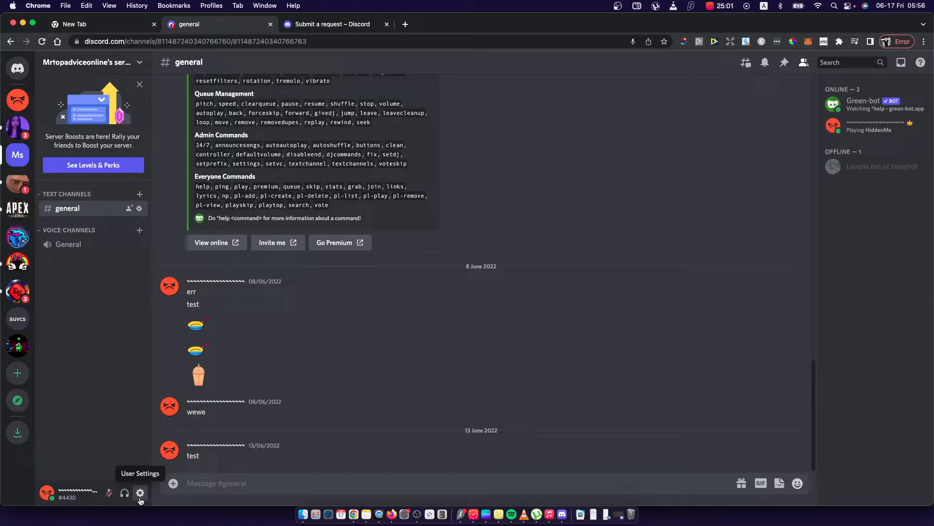
pyautogui.moveTo(123, 504)
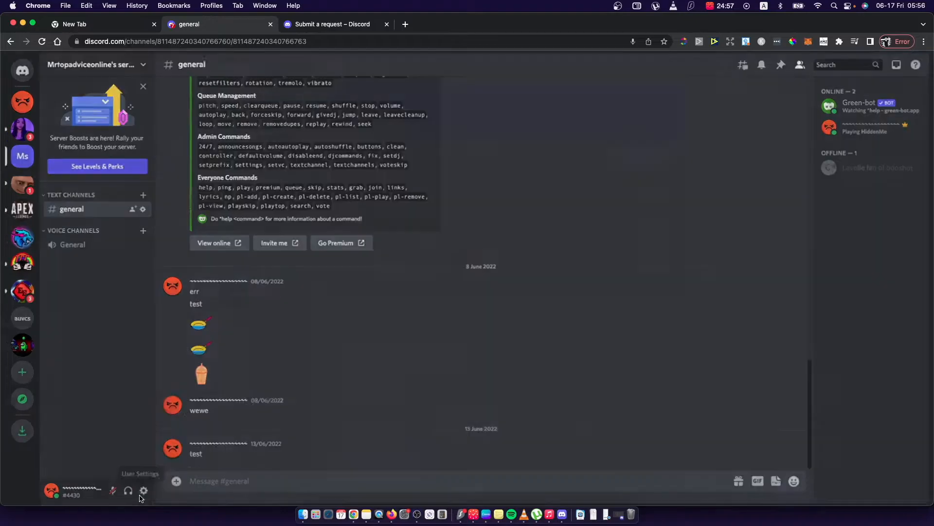
# - Open User Settings from the gear icon beside the username
pyautogui.click(143, 490)
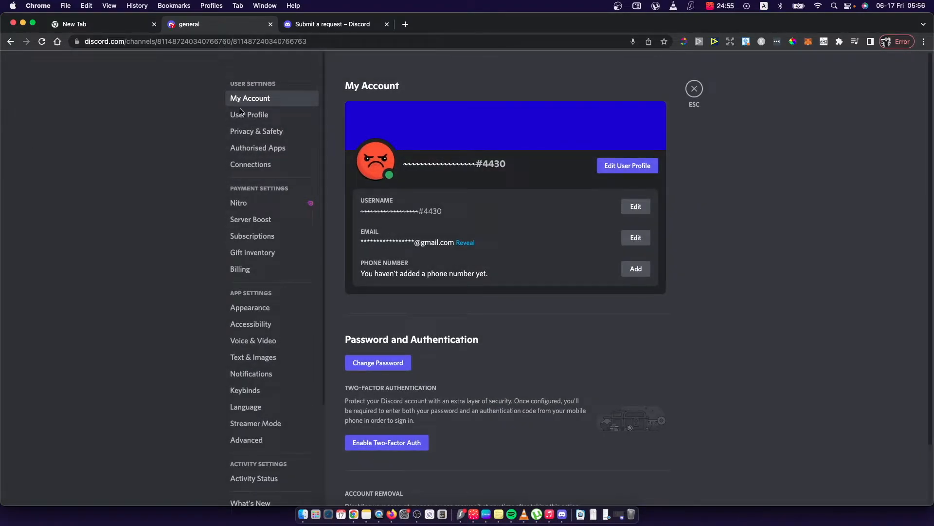
pyautogui.moveTo(251, 374)
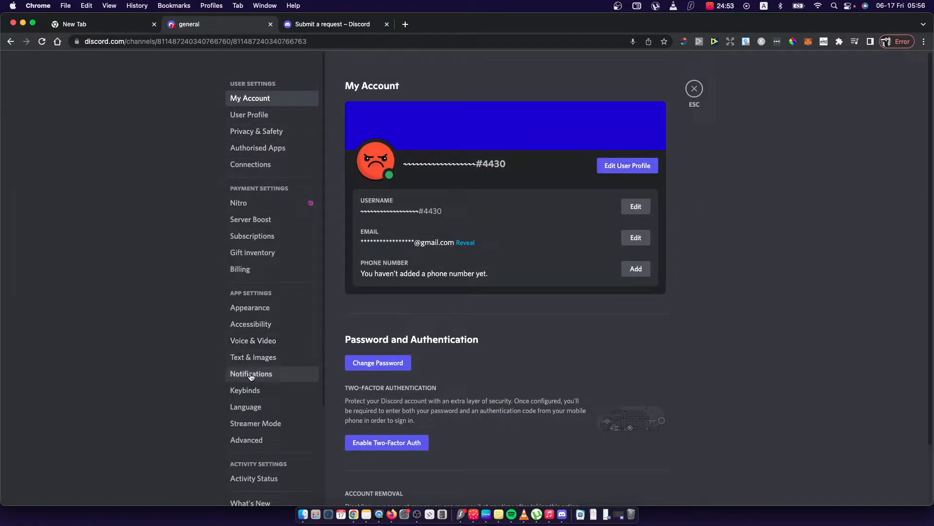
# - Go to the Notifications page and scroll down to the Email Notifications section
pyautogui.click(251, 373)
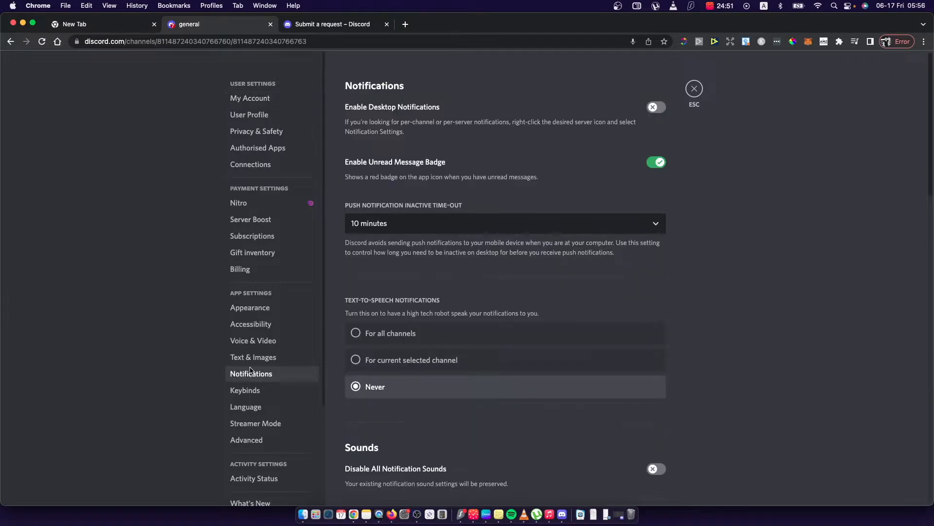
pyautogui.moveTo(447, 122)
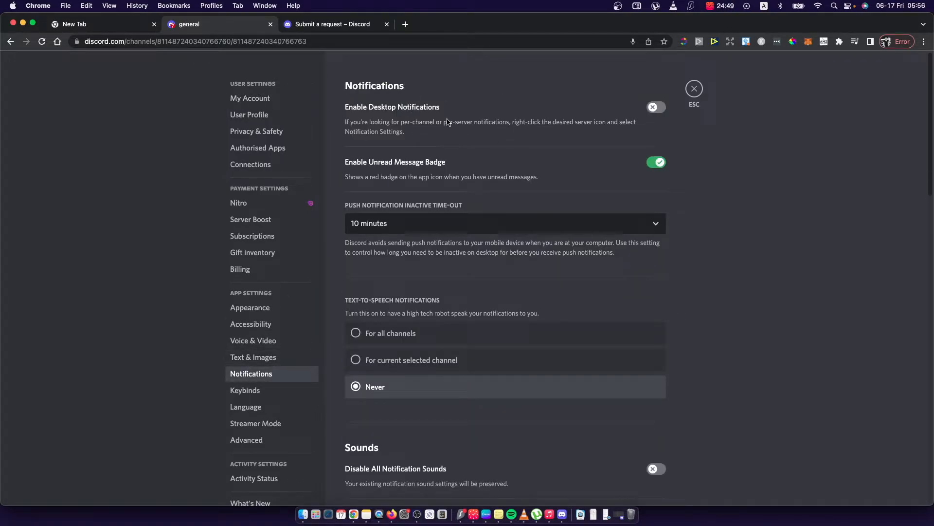
pyautogui.moveTo(473, 131)
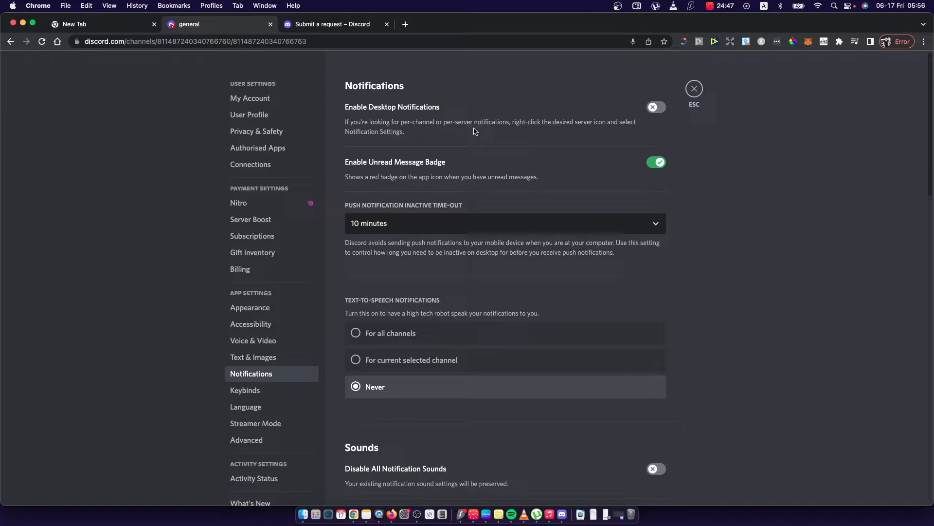
pyautogui.scroll(-3)
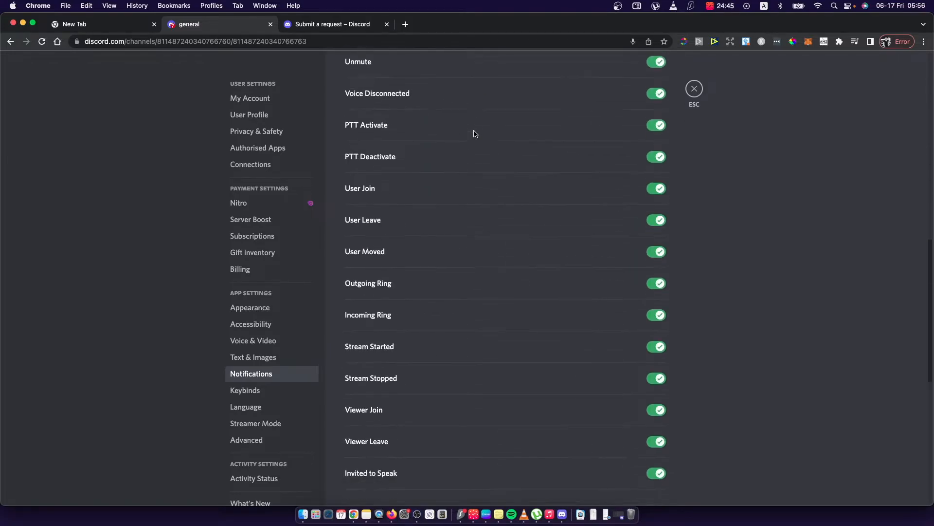
pyautogui.scroll(-3)
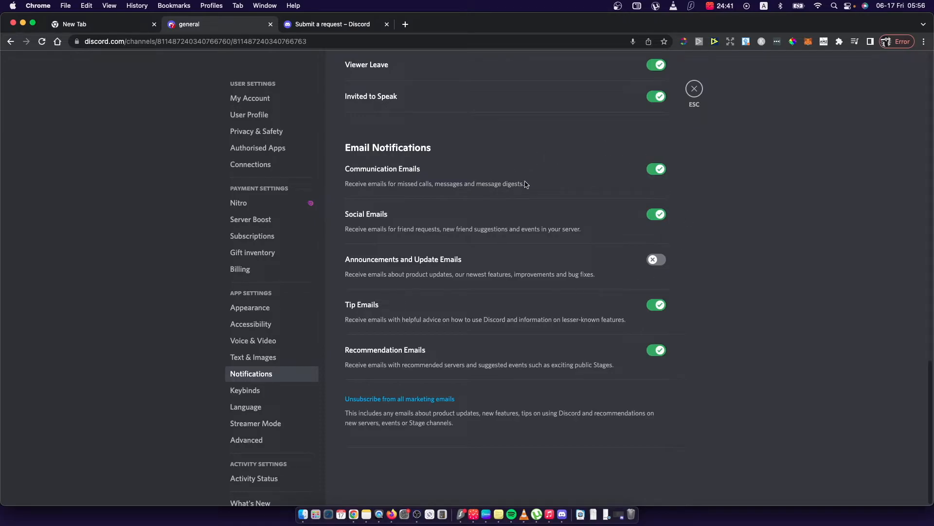
# - Turn off the Communication, Social and Recommendation Emails toggles so all five email types are off
pyautogui.click(656, 168)
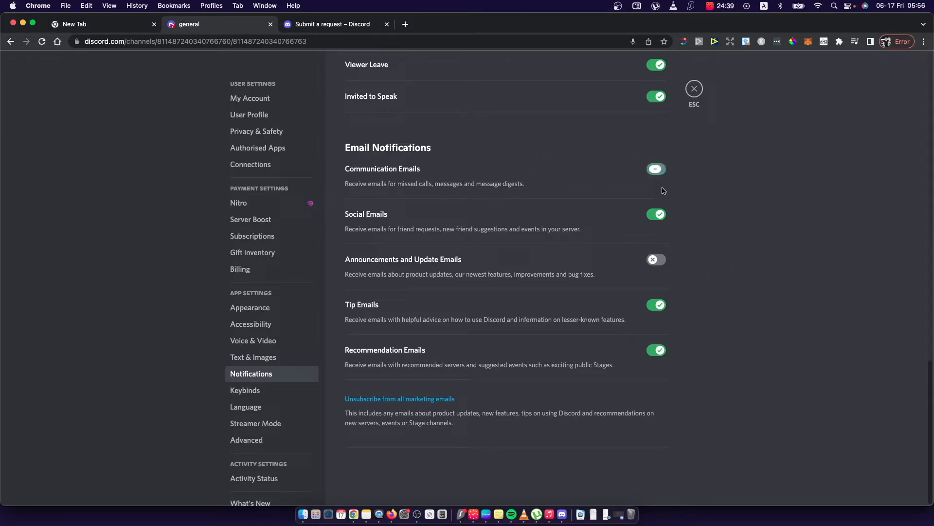
pyautogui.click(655, 169)
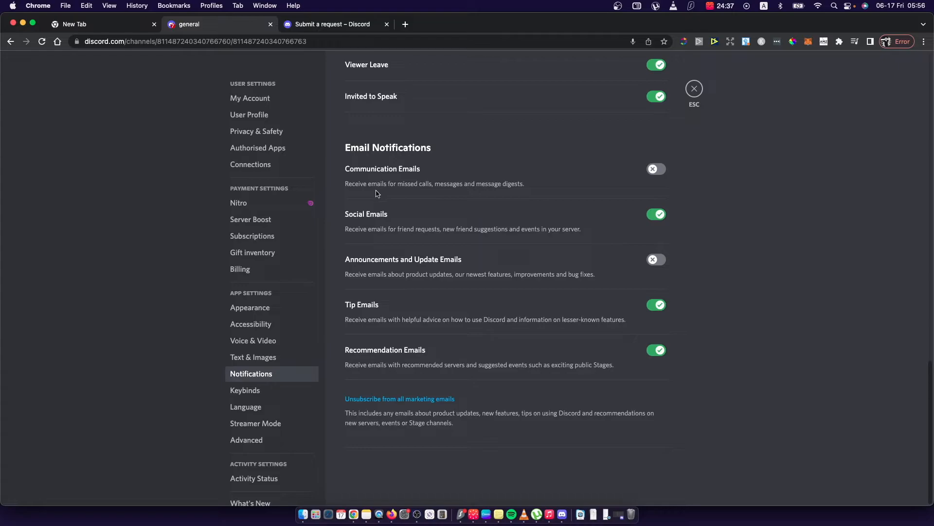
pyautogui.moveTo(652, 159)
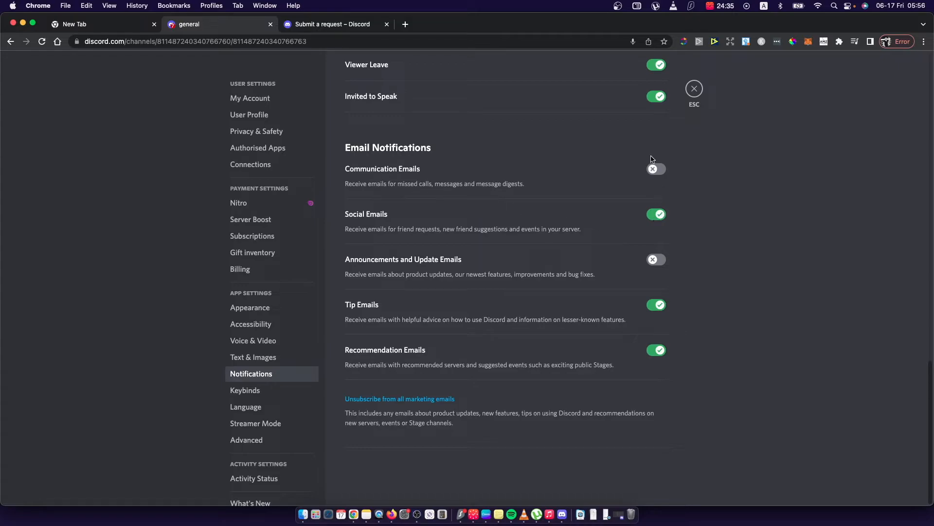
pyautogui.moveTo(383, 248)
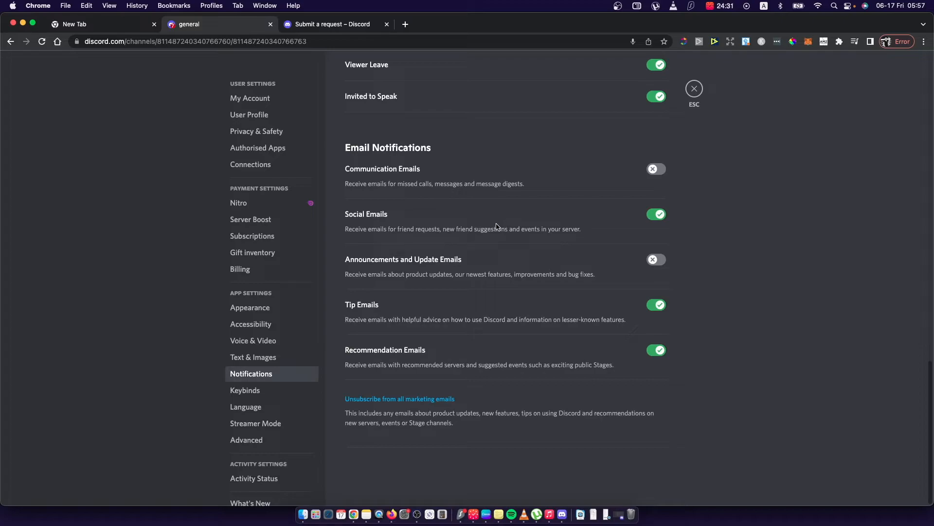
pyautogui.click(656, 214)
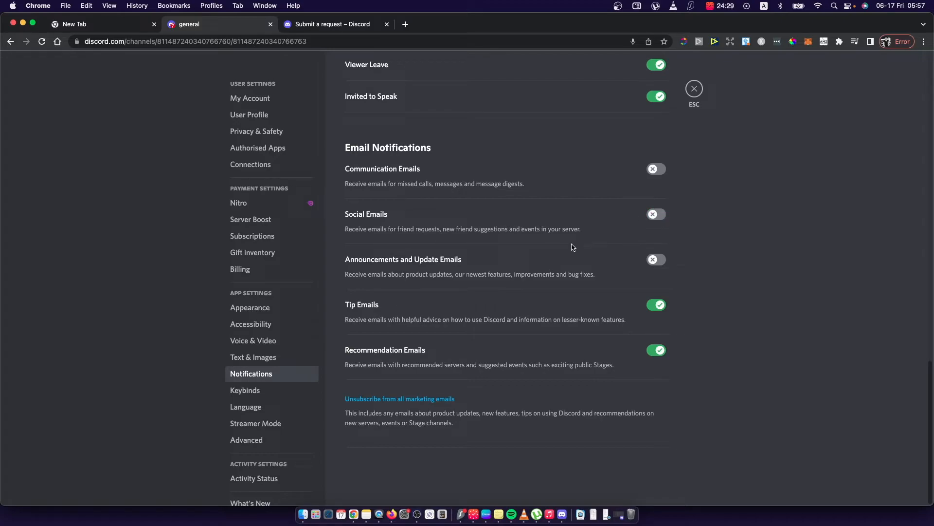
pyautogui.moveTo(539, 311)
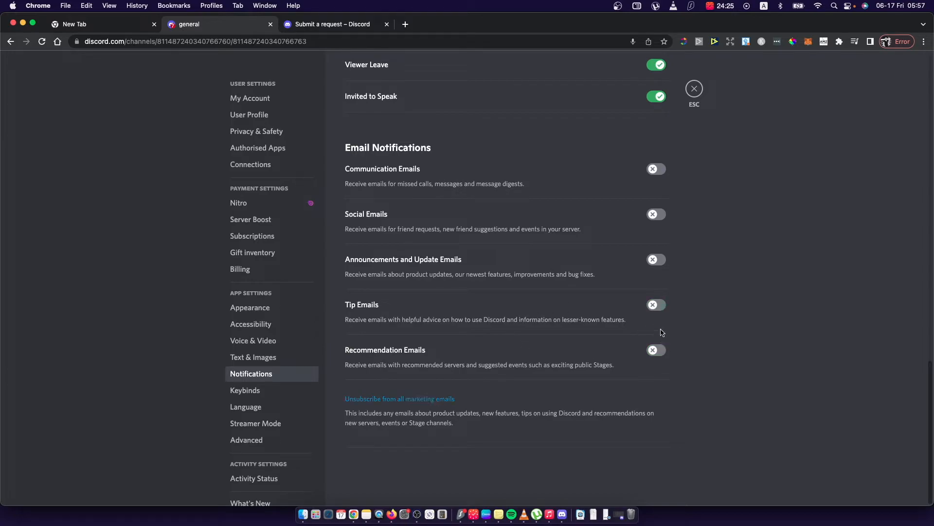
pyautogui.moveTo(615, 370)
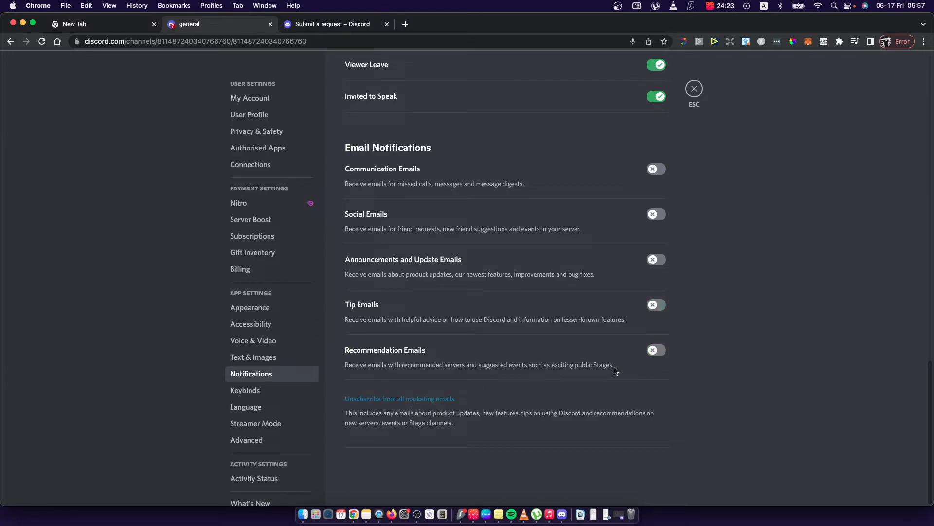
pyautogui.click(655, 350)
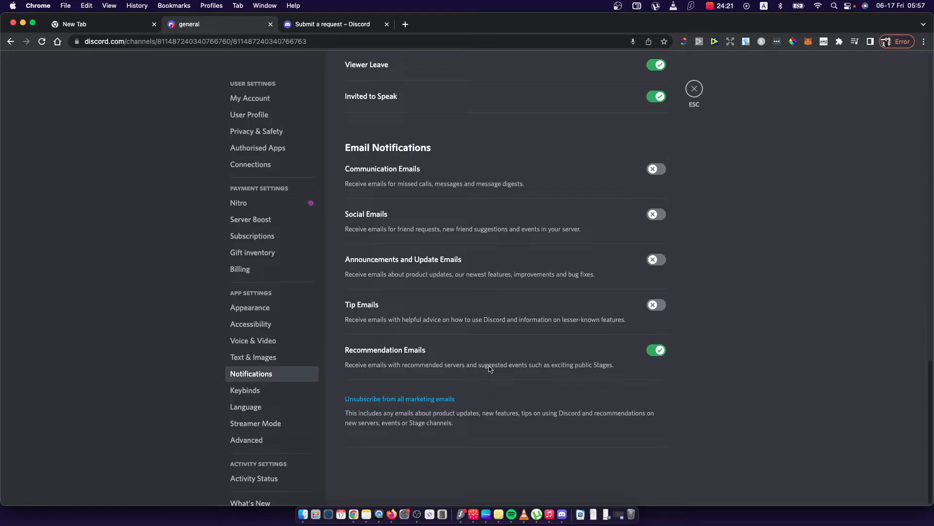
pyautogui.moveTo(402, 426)
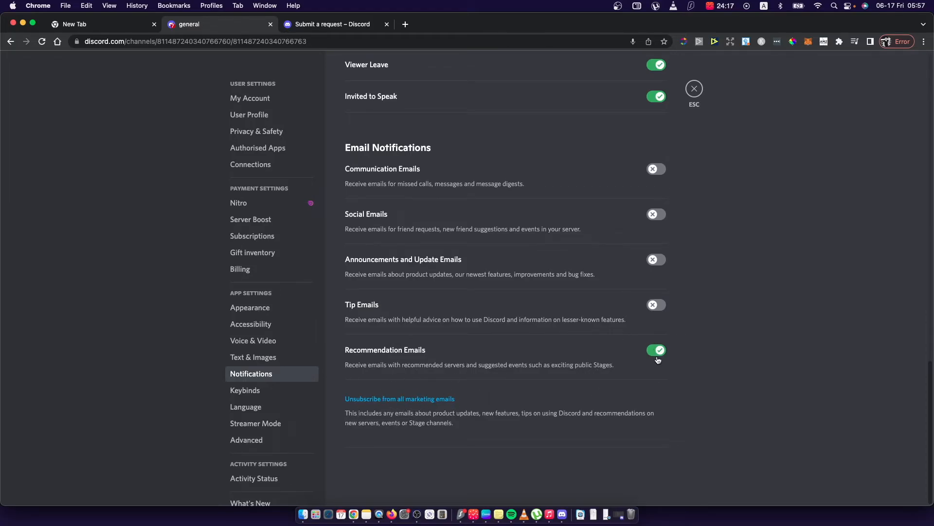
pyautogui.click(655, 350)
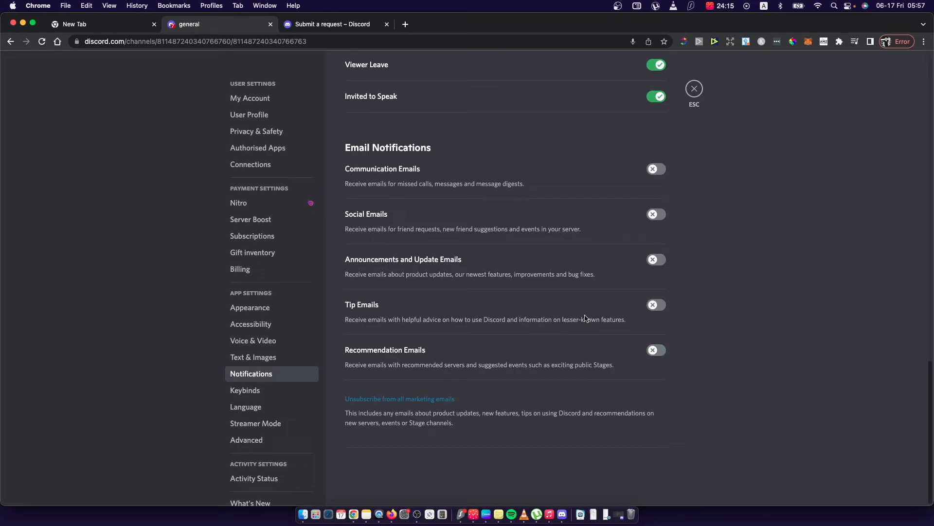
pyautogui.moveTo(594, 308)
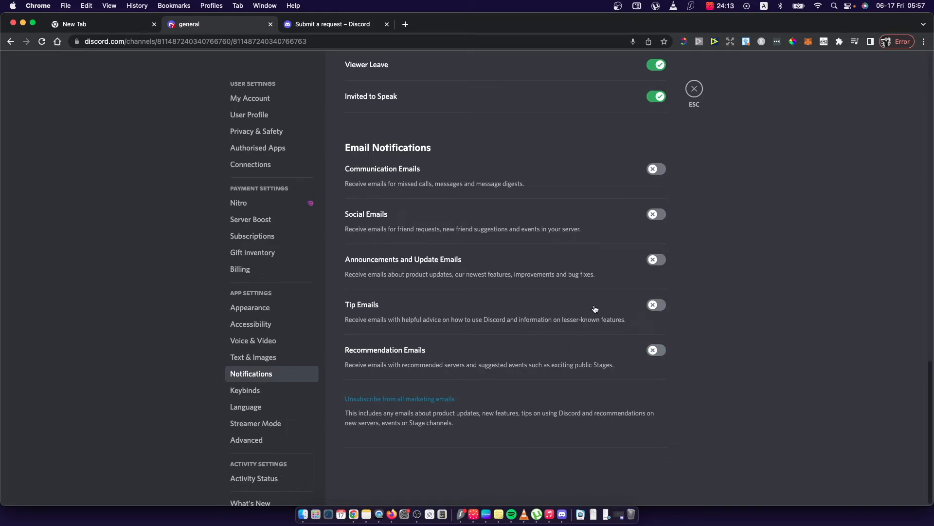
pyautogui.moveTo(589, 303)
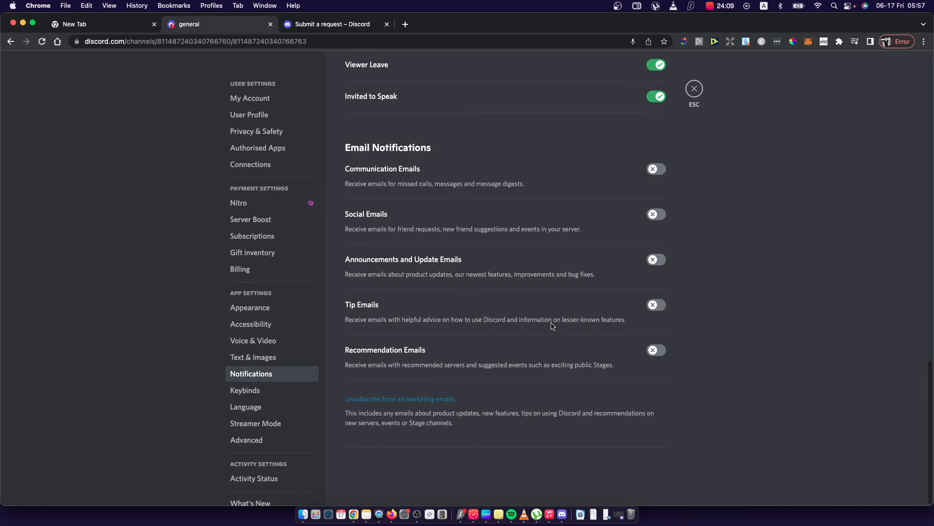
pyautogui.moveTo(556, 305)
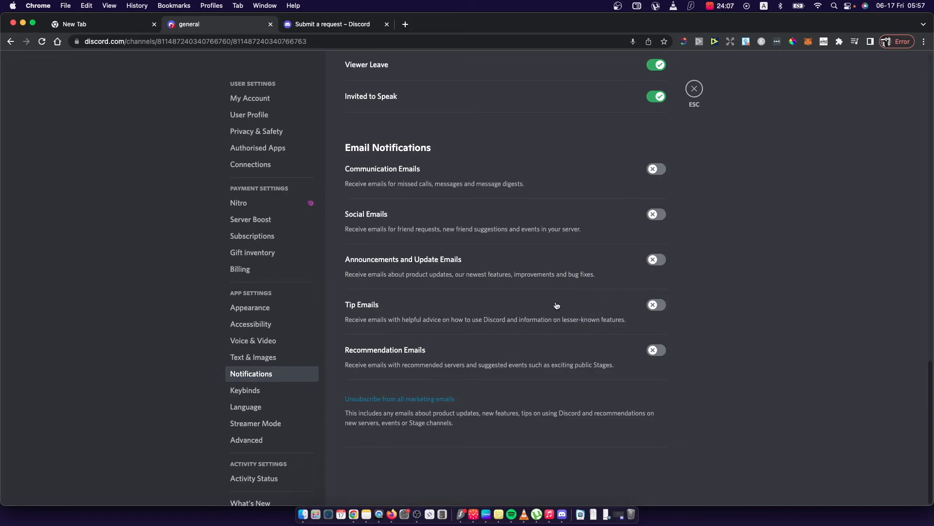